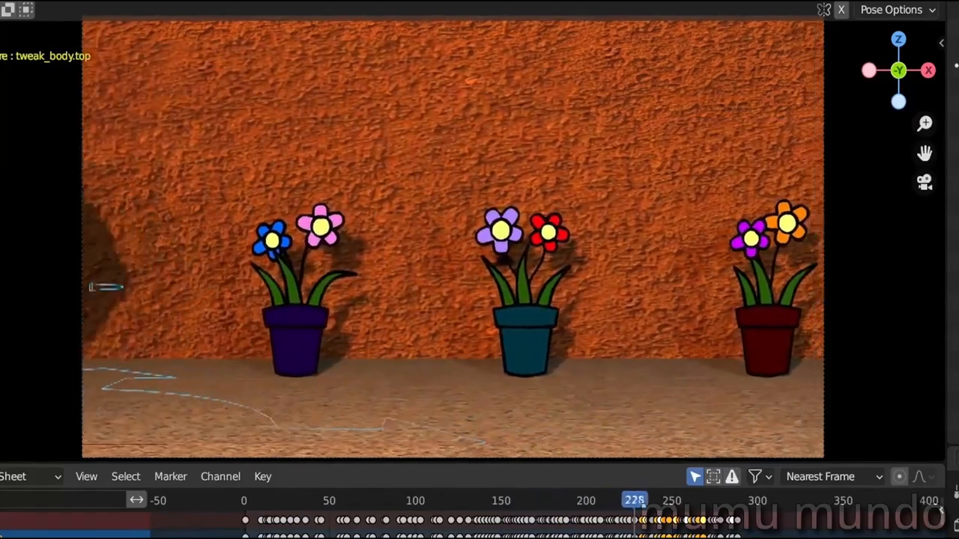
Scrub through the flower-pot scene animation before moving to the character stage
drag(634, 501, 458, 501)
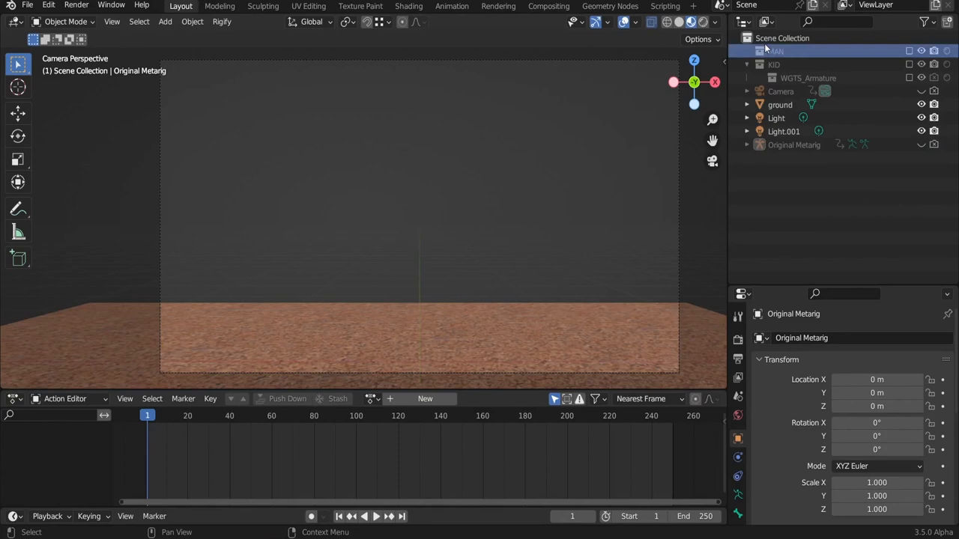
Show the MAN collection, then select man lineart and Man Metarig to inspect them
click(922, 51)
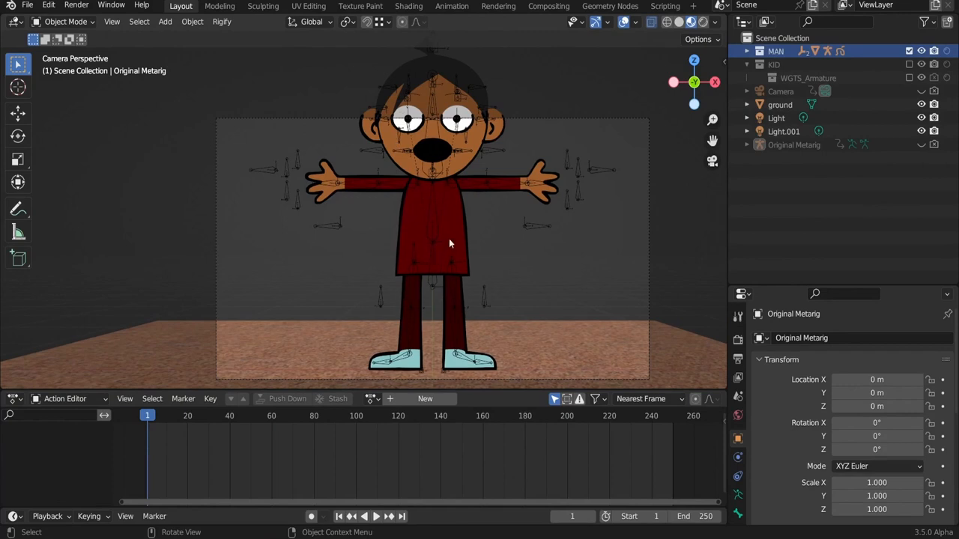
click(800, 144)
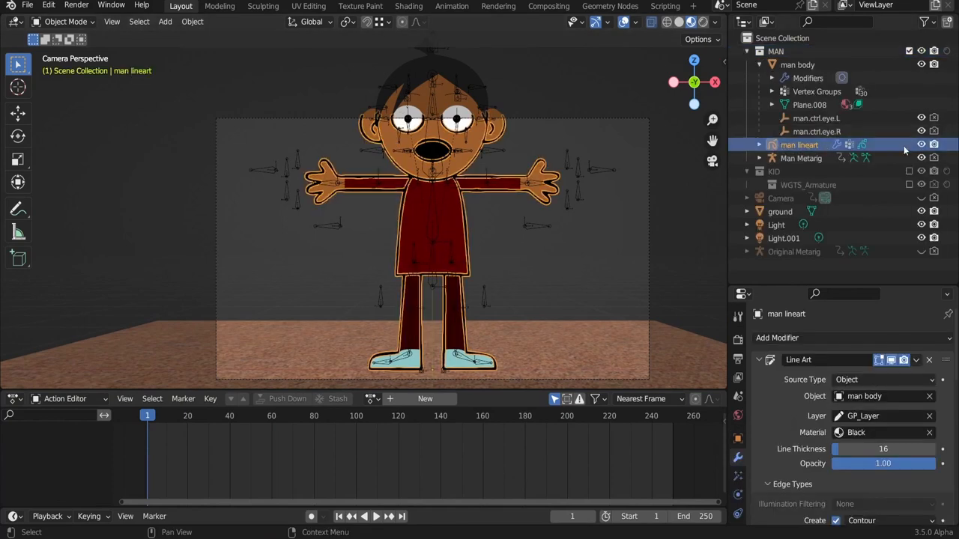
click(801, 158)
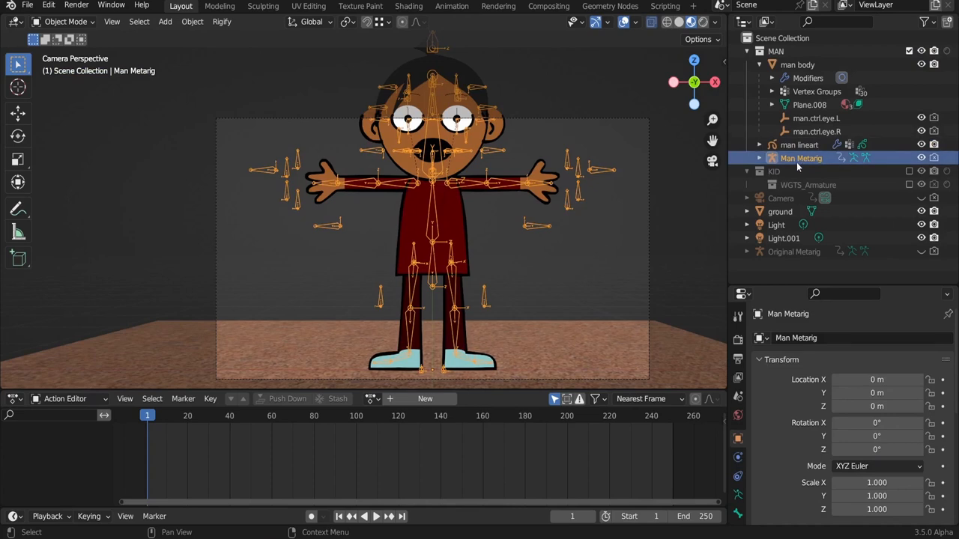
click(793, 251)
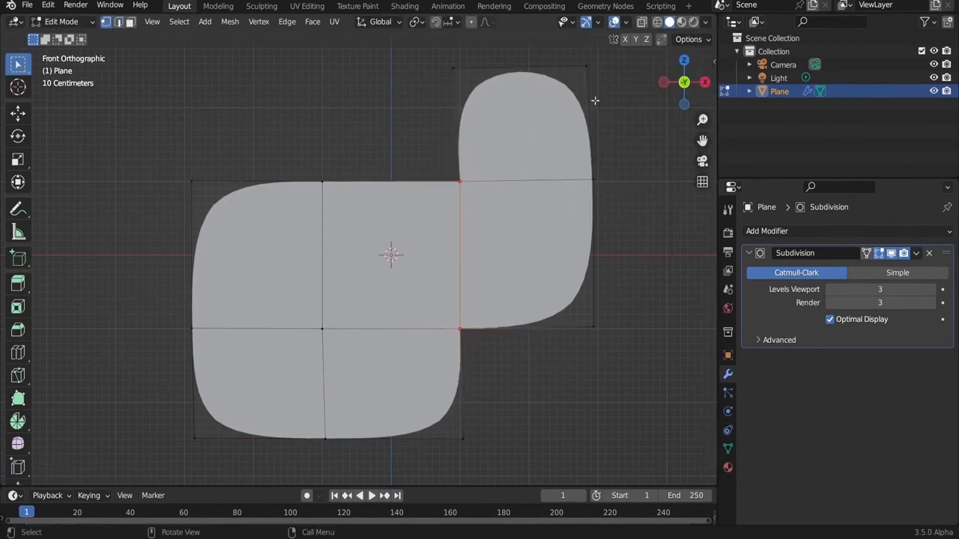
Switch workspace tabs to UV-map the plane to the 256 palette, then return to Object Mode
click(306, 6)
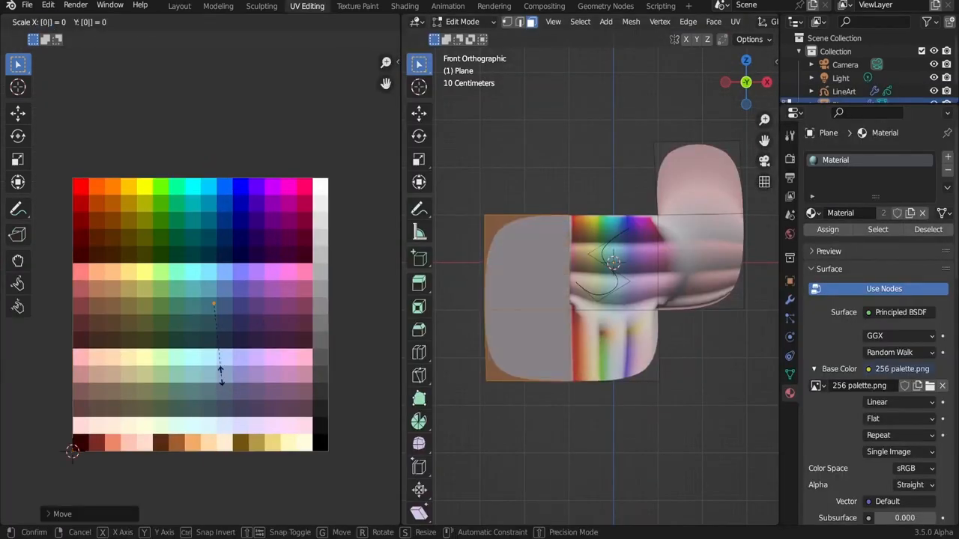
click(408, 5)
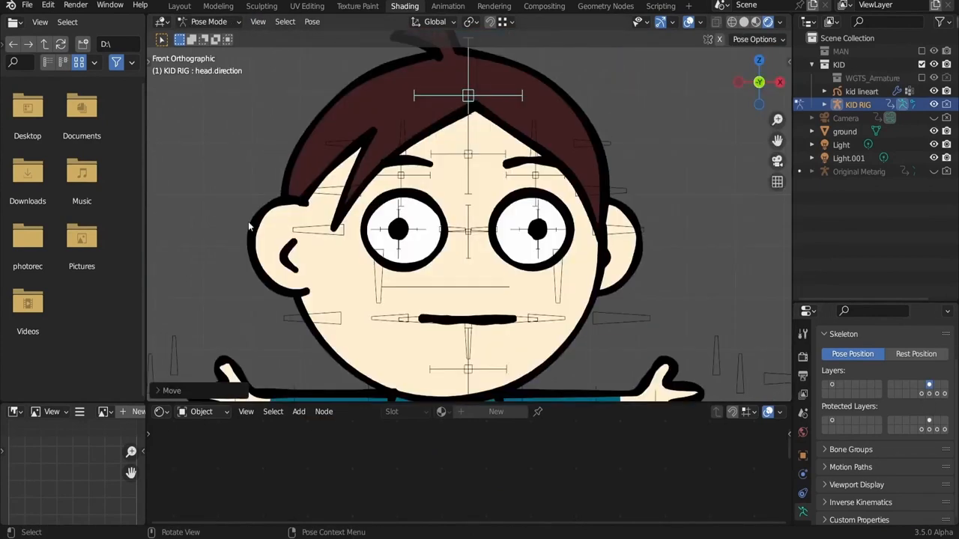
click(179, 5)
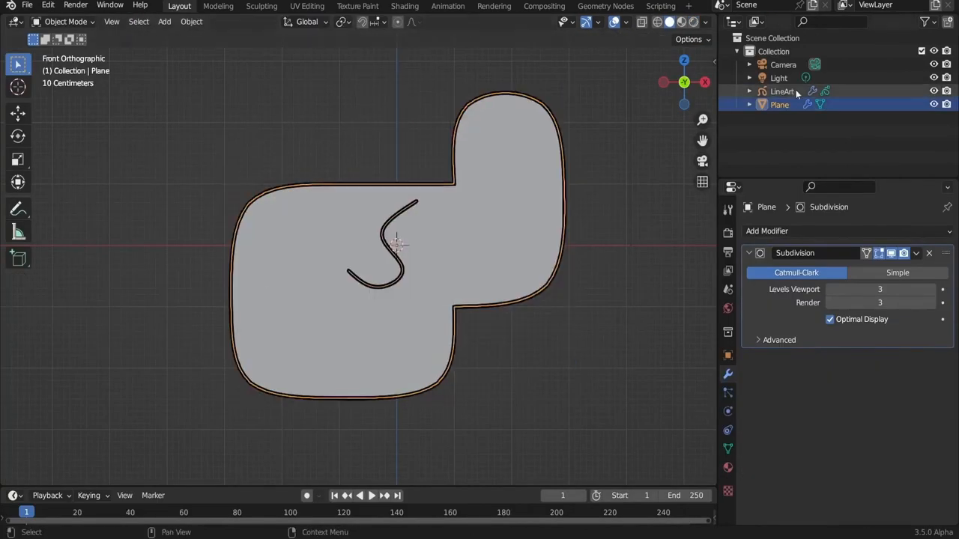